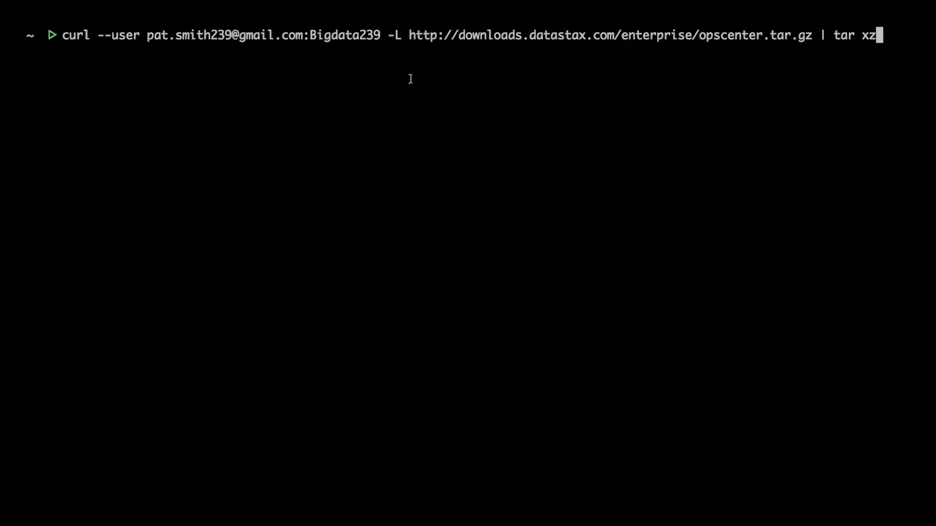
{"action": "mouse_move", "coordinate": [226, 53]}
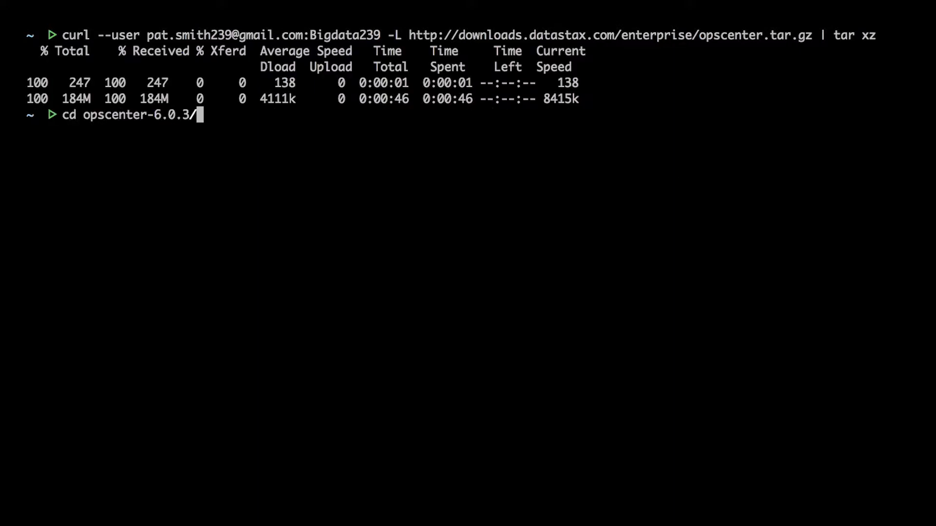
Start OpsCenter from the opscenter-6.0.3 folder with ./opscenter
{"action": "type", "text": "./opscenter"}
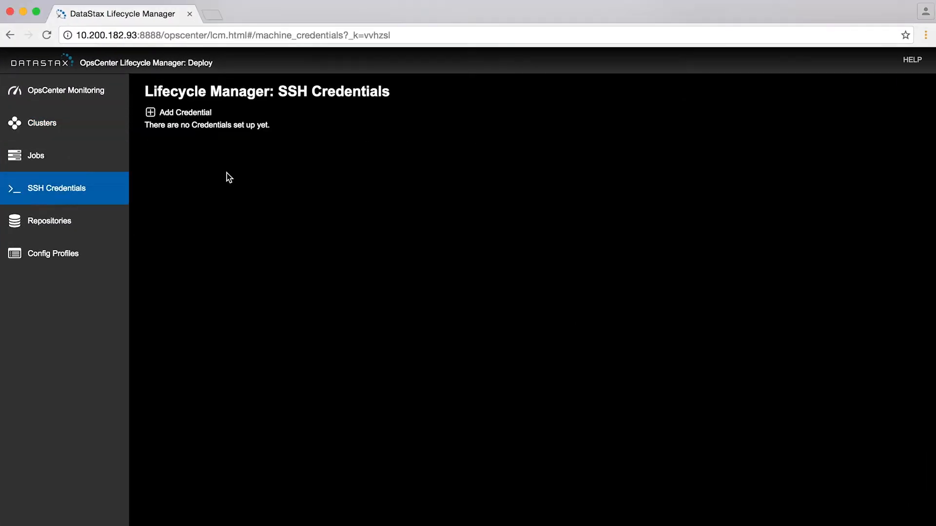
Save SSH credential 'democluster' with login user 'automaton', then view Repositories
{"action": "left_click", "coordinate": [185, 112]}
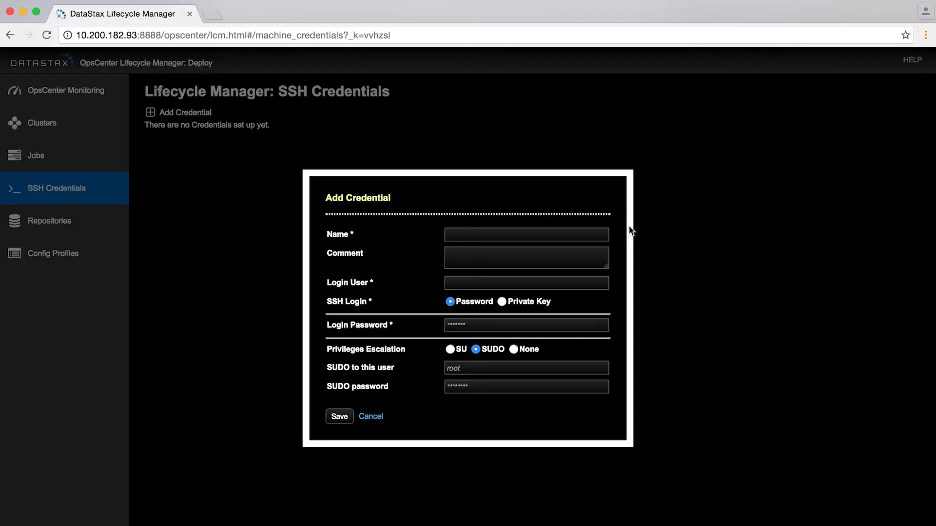
{"action": "type", "text": "democluster"}
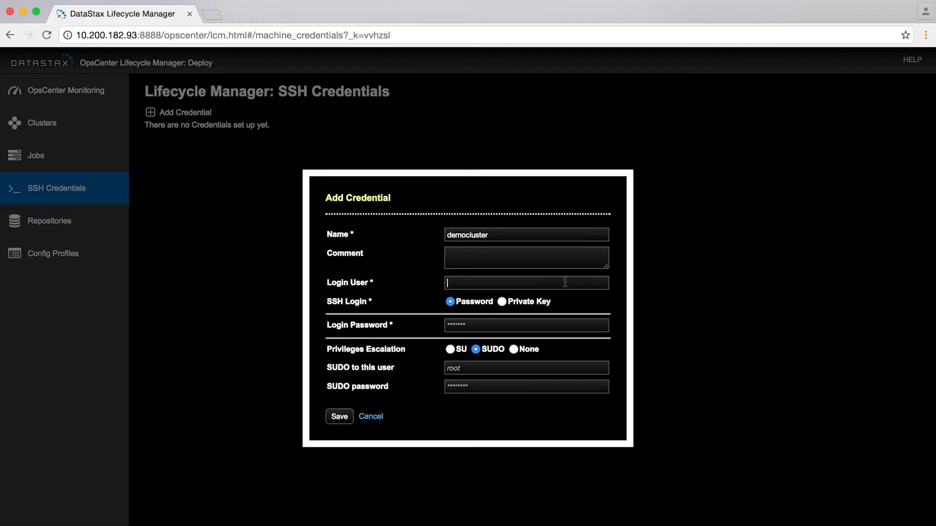
{"action": "type", "text": "automaton"}
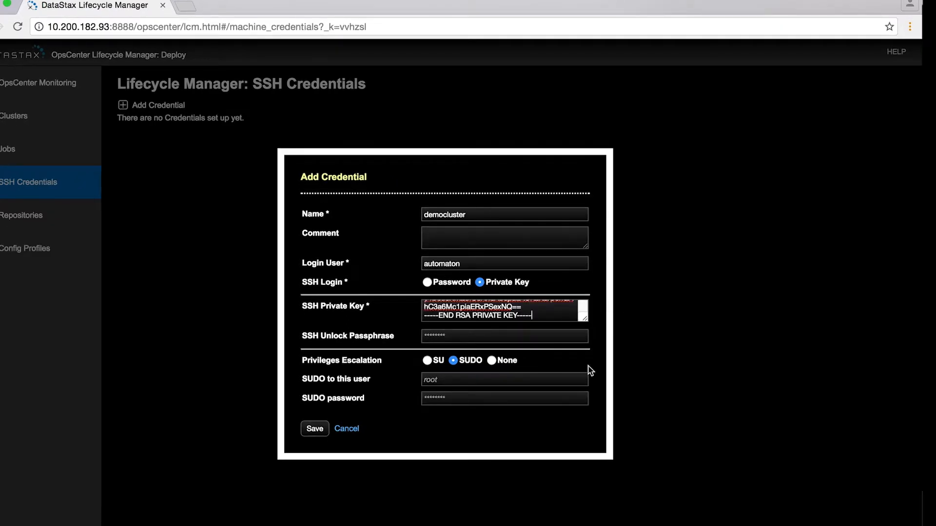
{"action": "left_click", "coordinate": [314, 429]}
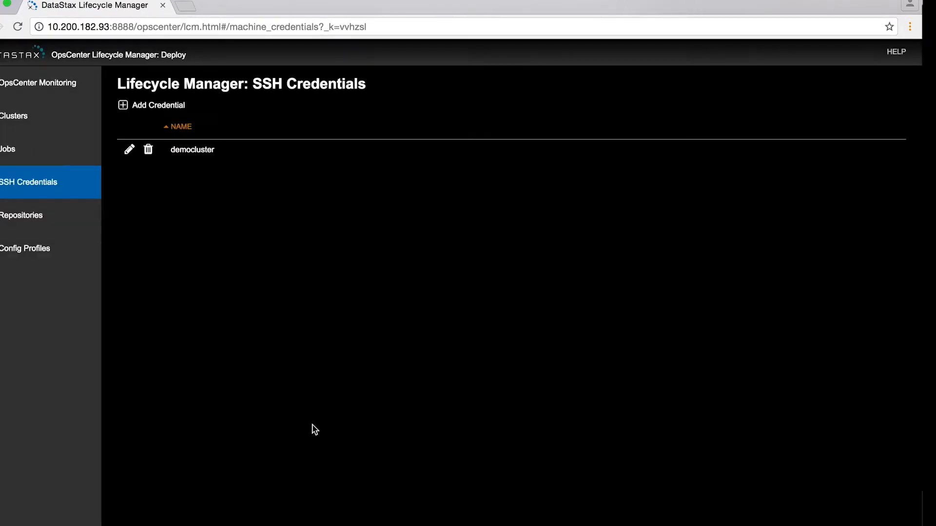
{"action": "mouse_move", "coordinate": [272, 175]}
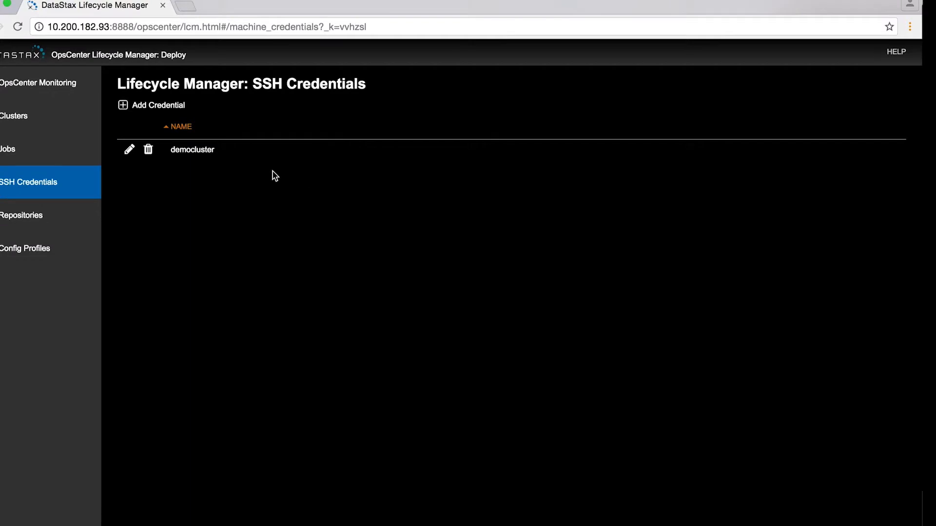
{"action": "mouse_move", "coordinate": [259, 174]}
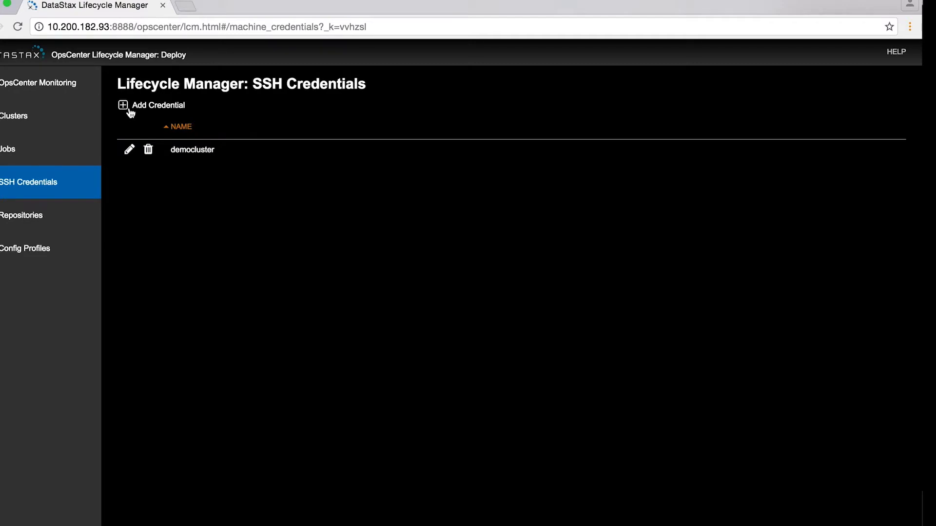
{"action": "mouse_move", "coordinate": [122, 105]}
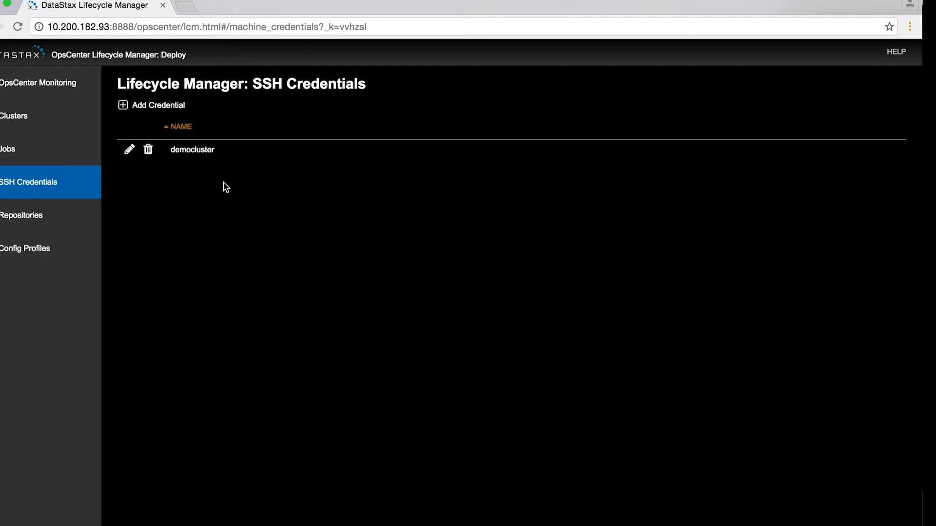
{"action": "left_click", "coordinate": [21, 216]}
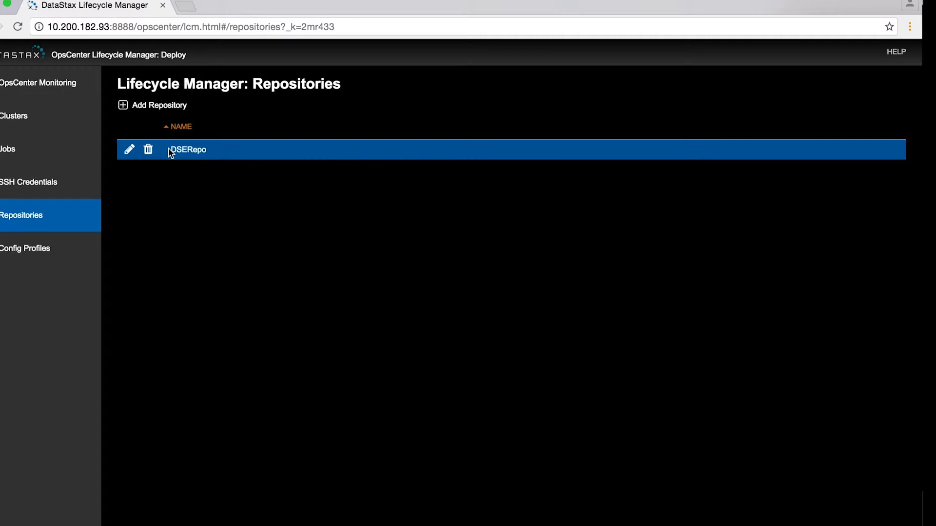
Review and close the DSERepo repository settings, then view Config Profiles
{"action": "left_click", "coordinate": [128, 149]}
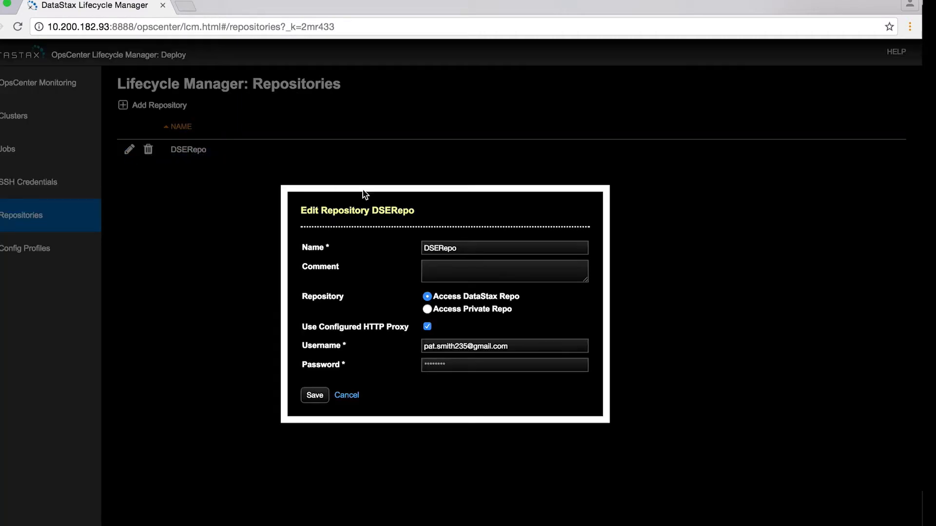
{"action": "mouse_move", "coordinate": [411, 206]}
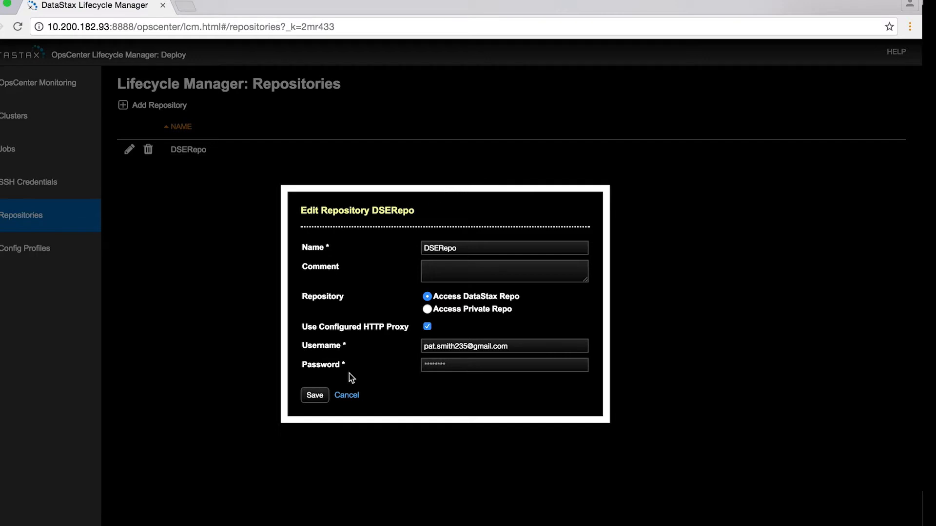
{"action": "left_click", "coordinate": [346, 394]}
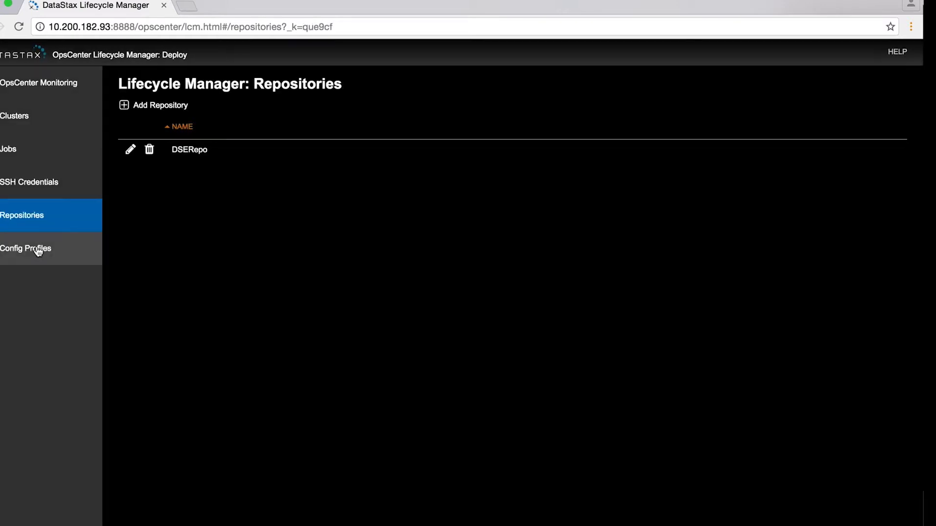
{"action": "left_click", "coordinate": [26, 248]}
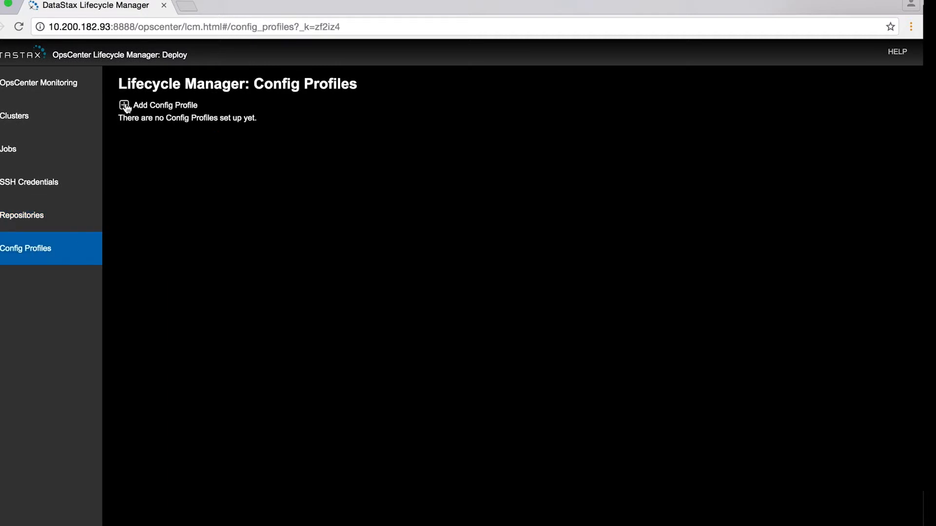
Save config profile 'DSE503' using DSE version 5.0.3
{"action": "left_click", "coordinate": [125, 106]}
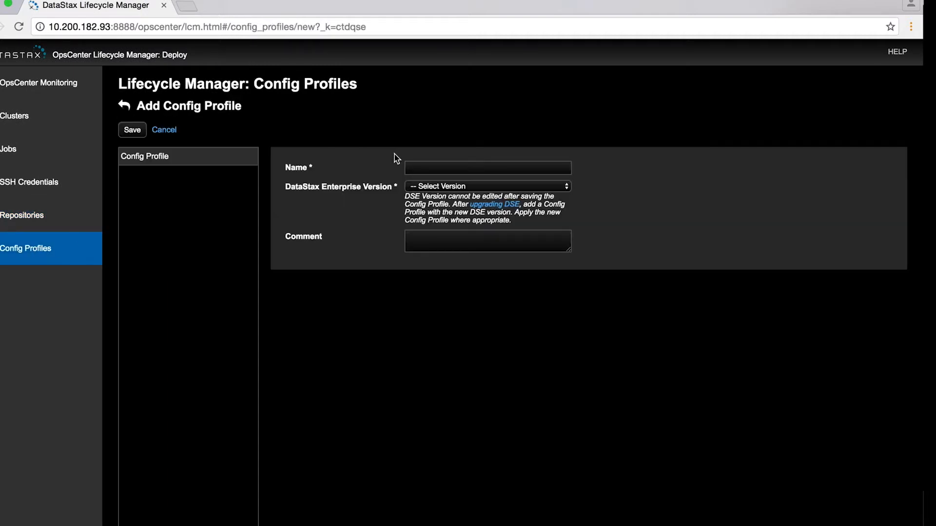
{"action": "left_click", "coordinate": [485, 186]}
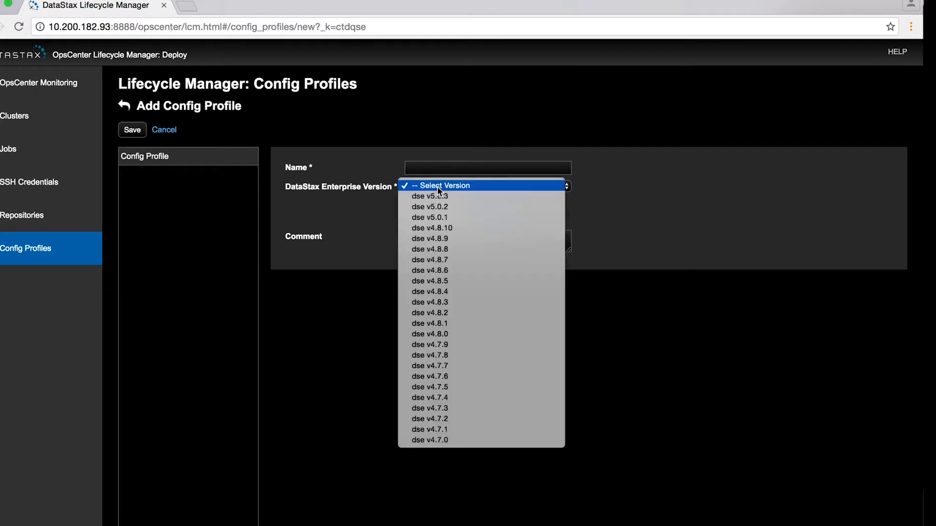
{"action": "left_click", "coordinate": [429, 196]}
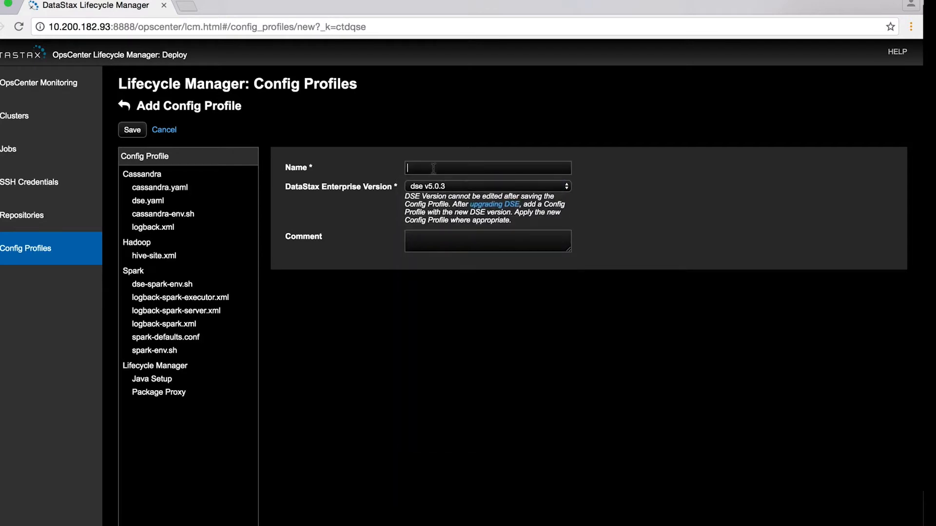
{"action": "type", "text": "DSE503"}
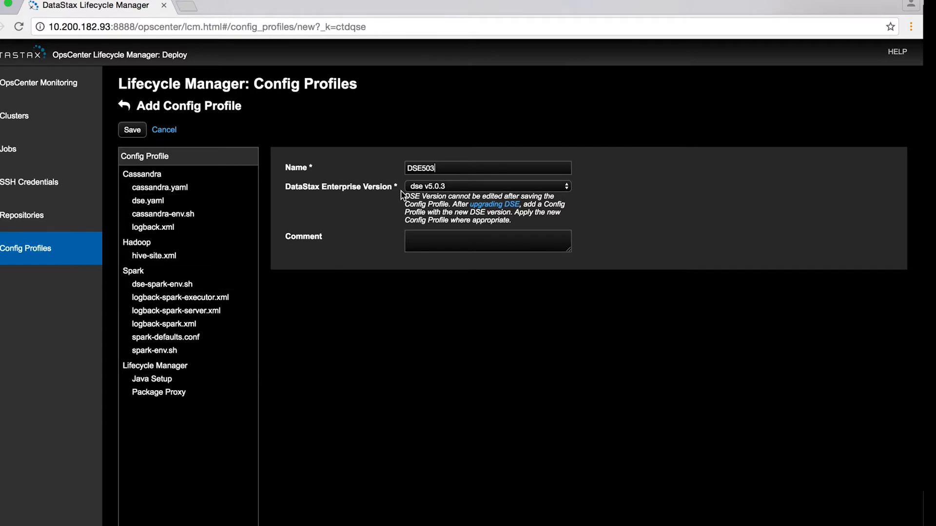
{"action": "left_click", "coordinate": [132, 130]}
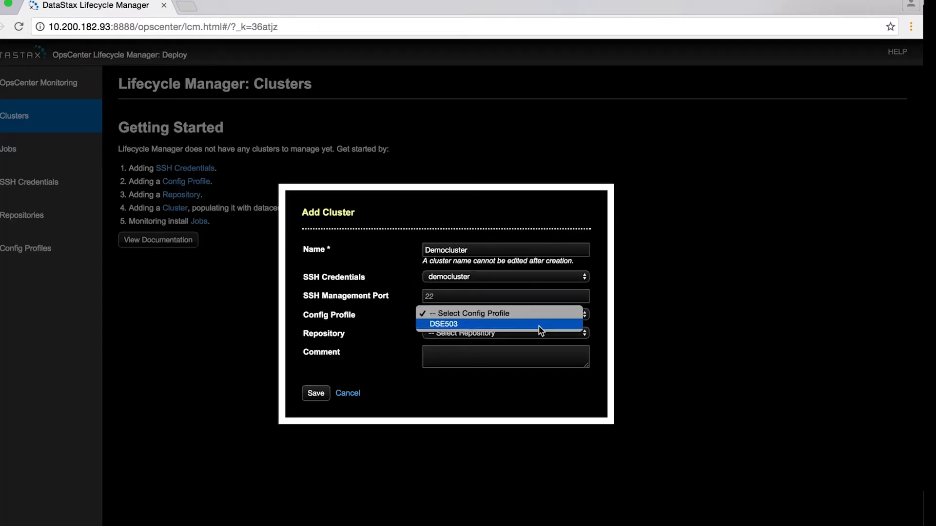
Save Democluster with the DSE503 profile and add datacenter DC1
{"action": "left_click", "coordinate": [443, 324]}
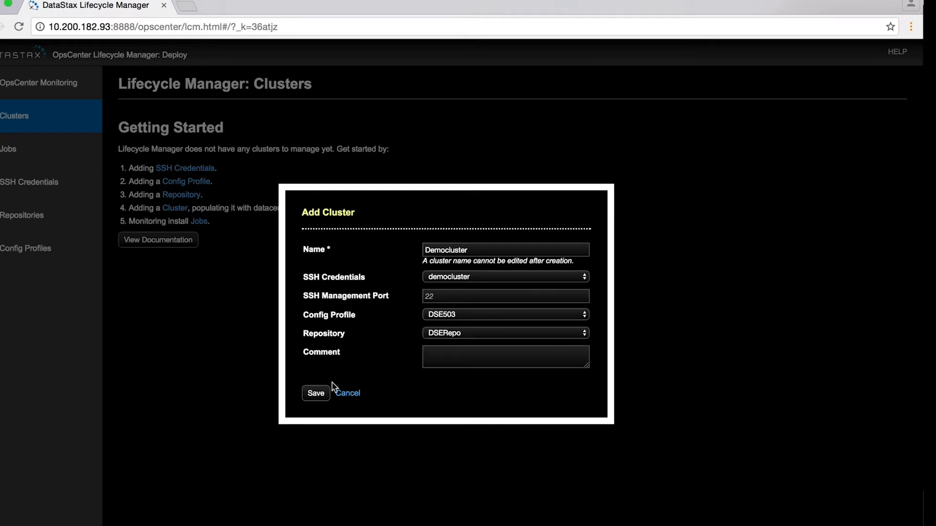
{"action": "left_click", "coordinate": [316, 393]}
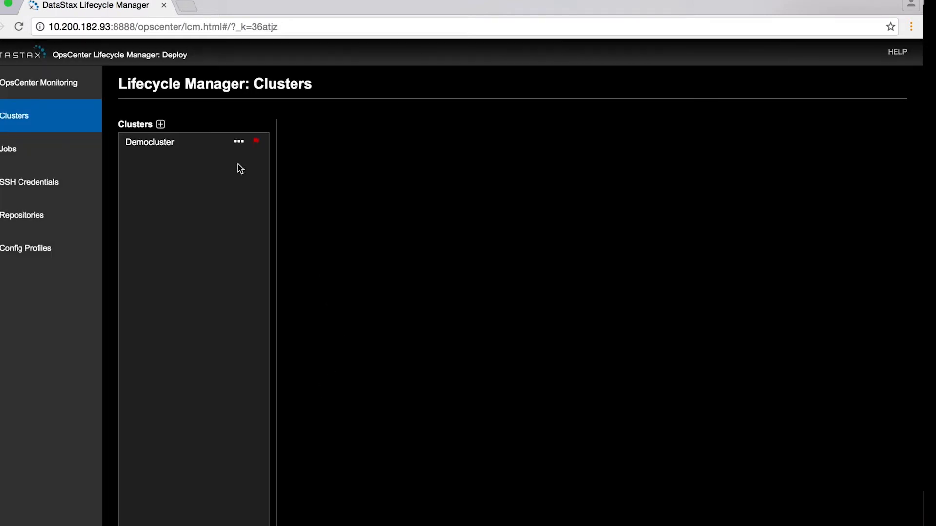
{"action": "left_click", "coordinate": [150, 142]}
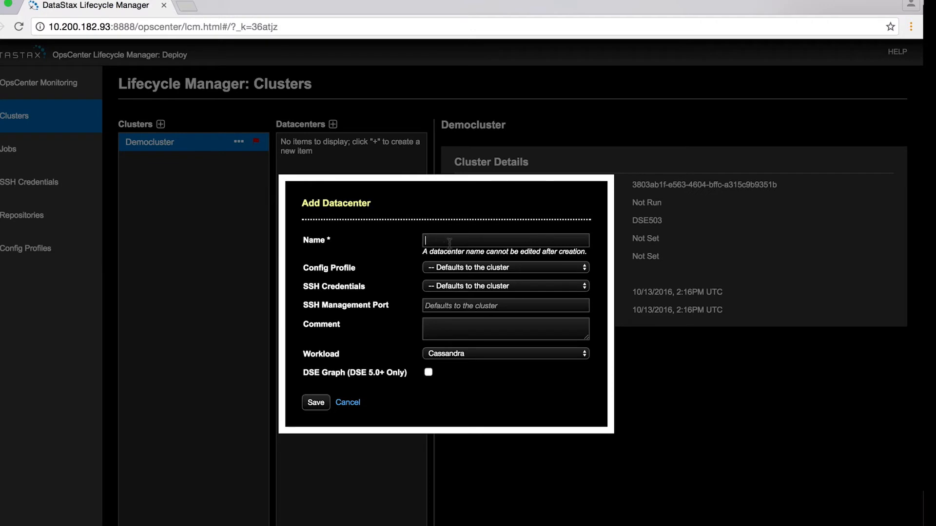
{"action": "left_click", "coordinate": [315, 402]}
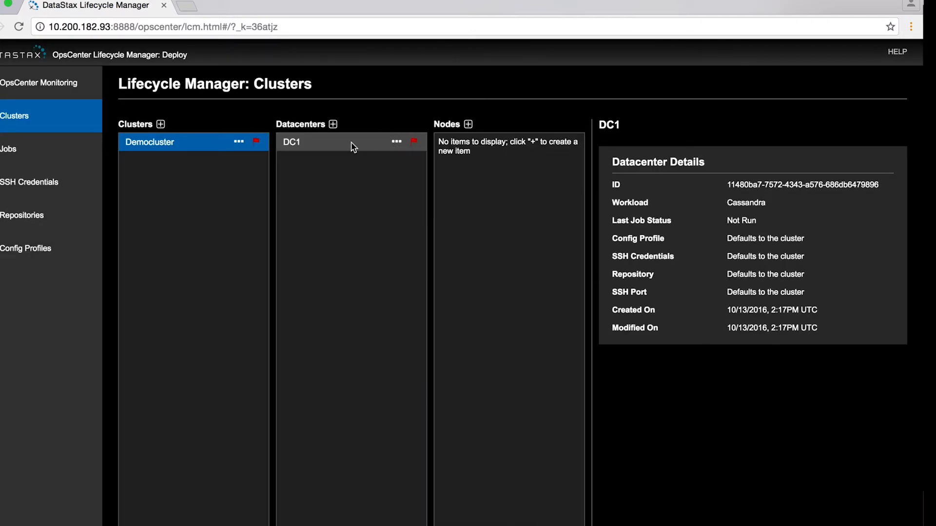
Add DC1 nodes 10.200.176.99, 10.200.176.92 and 10.200.176.100
{"action": "left_click", "coordinate": [468, 124]}
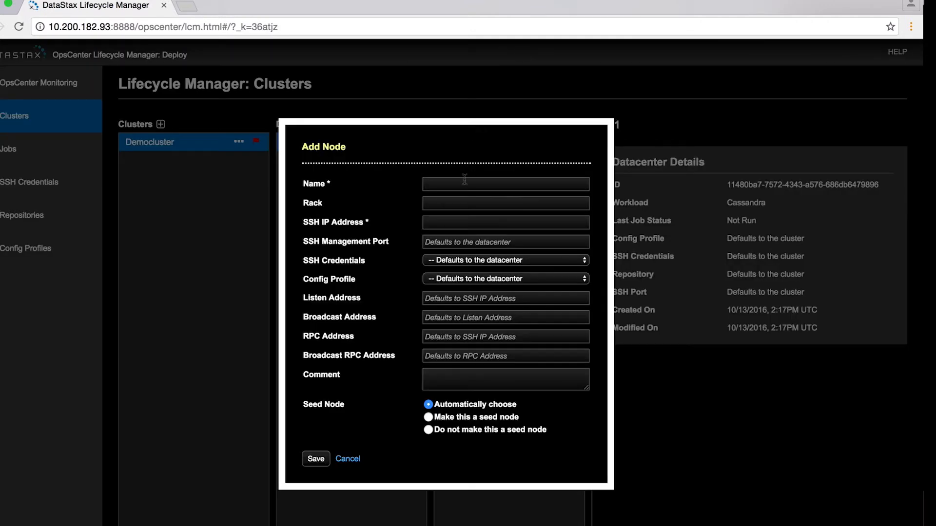
{"action": "type", "text": "10.200.176.99"}
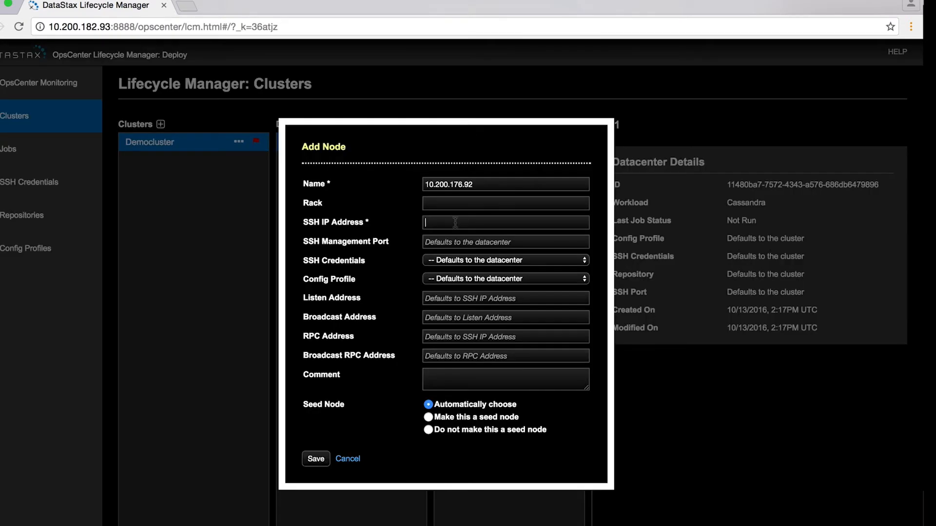
{"action": "type", "text": "10.200.176.92"}
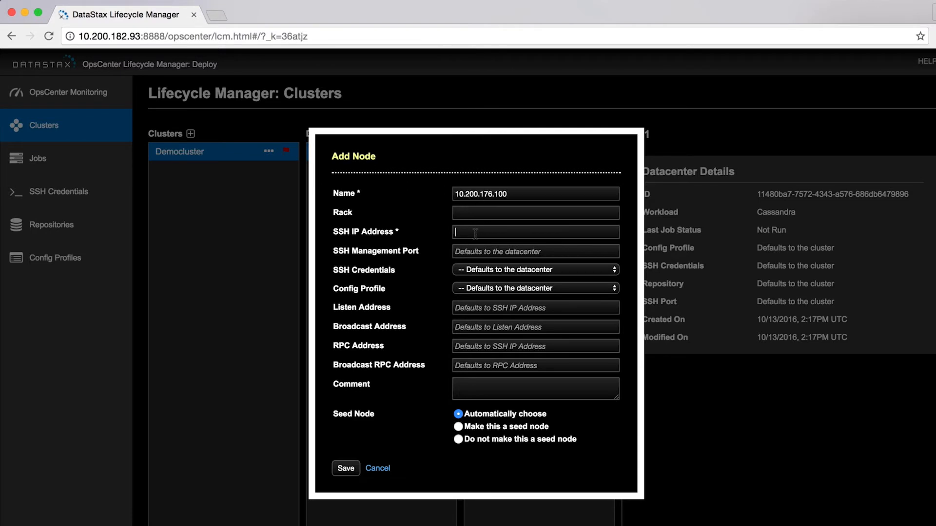
{"action": "left_click", "coordinate": [345, 468]}
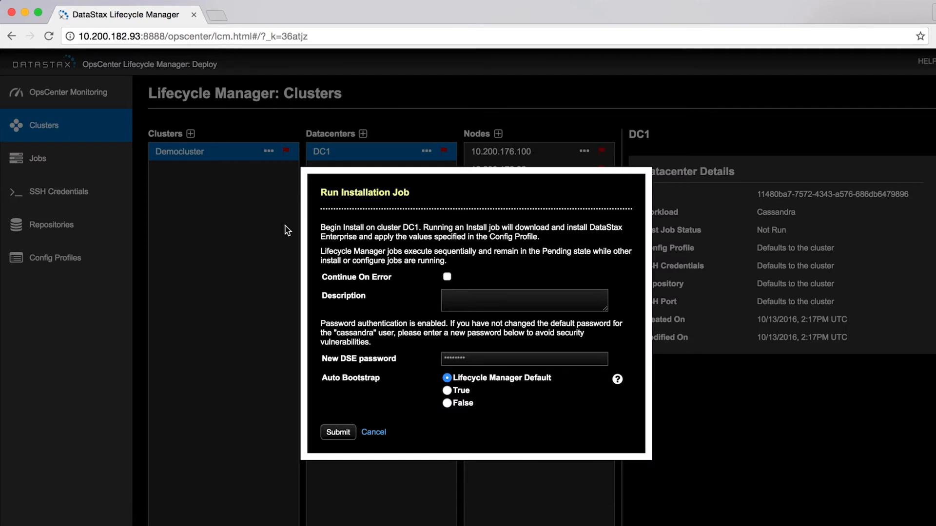
Submit the DC1 installation job and view its job summary
{"action": "left_click", "coordinate": [337, 433]}
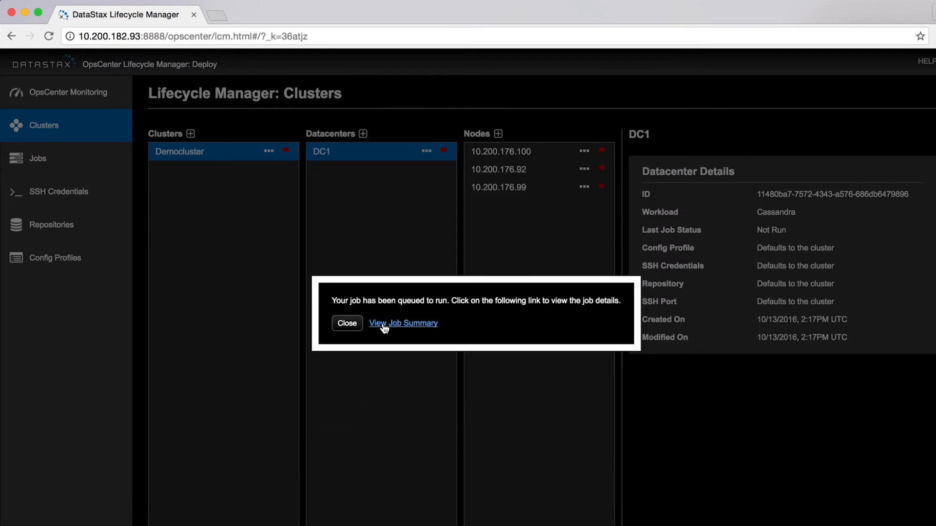
{"action": "left_click", "coordinate": [403, 323]}
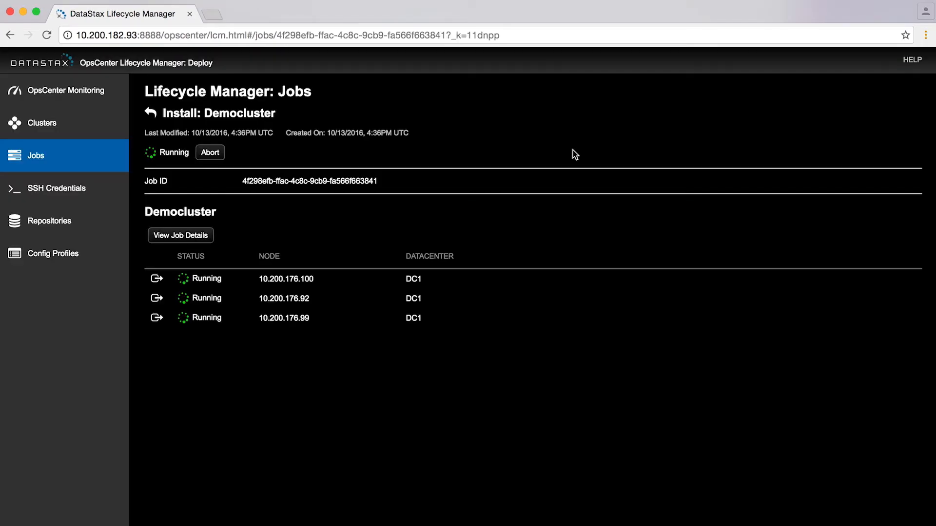